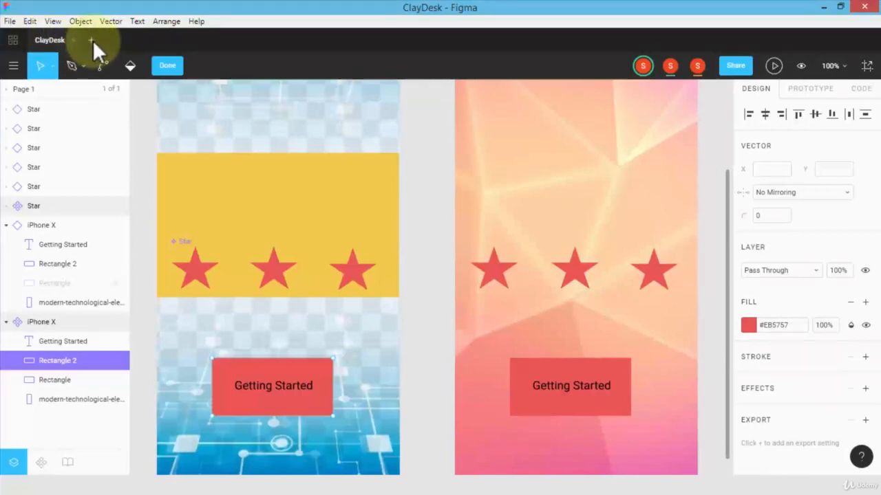
{"action": "mouse_move", "coordinate": [206, 138]}
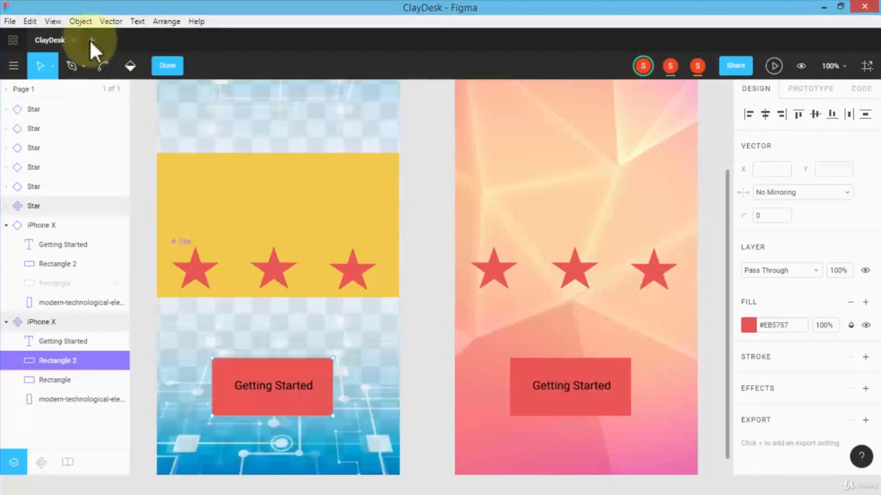
- Create a new untitled Figma file in its own tab beside the ClayDesk file
{"action": "left_click", "coordinate": [99, 40]}
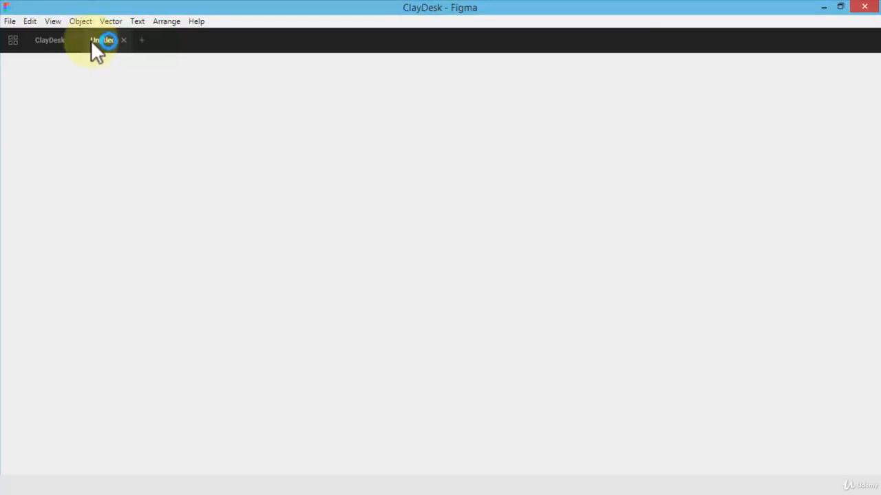
- Activate the Frame tool in the new file so the device size presets appear
{"action": "left_click", "coordinate": [104, 40]}
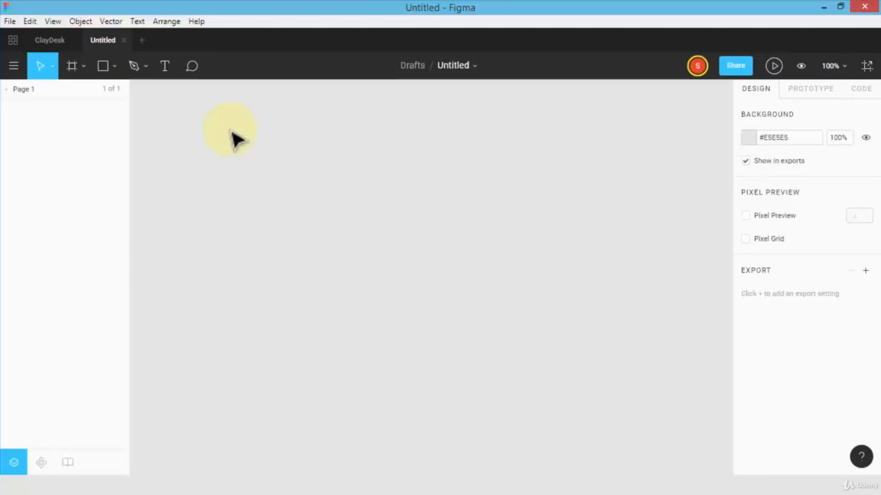
{"action": "mouse_move", "coordinate": [255, 141]}
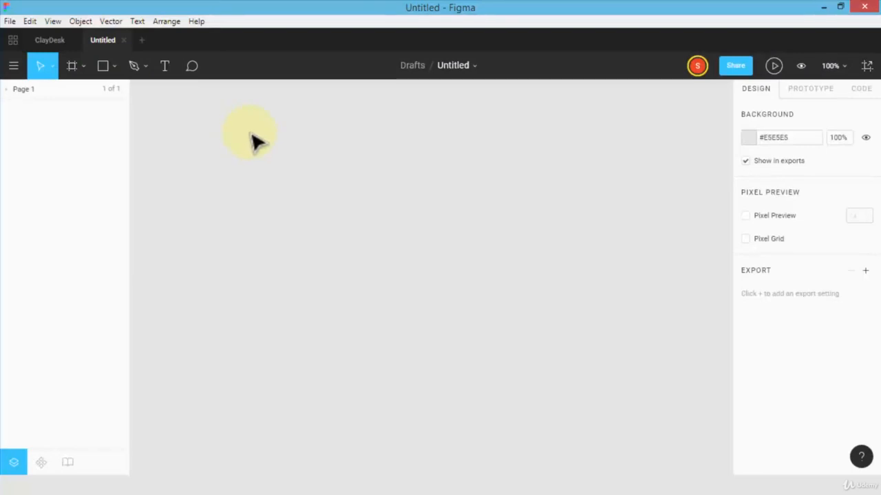
{"action": "left_click", "coordinate": [71, 66]}
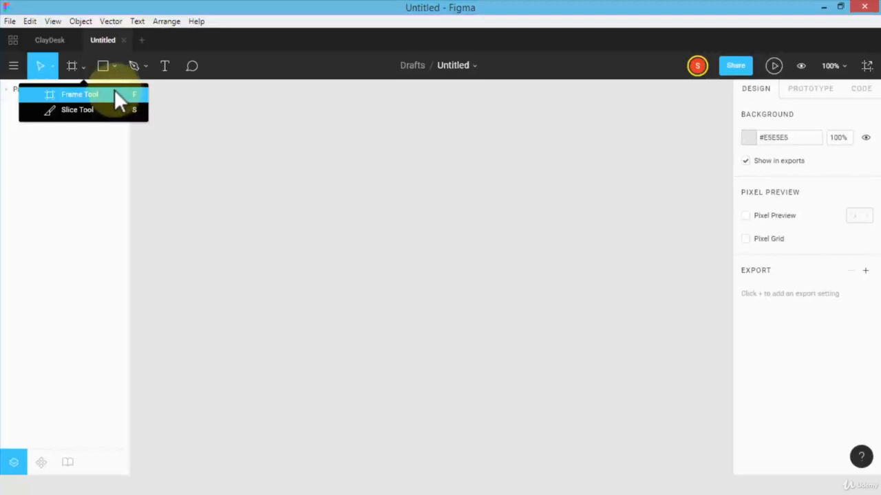
{"action": "left_click", "coordinate": [80, 94]}
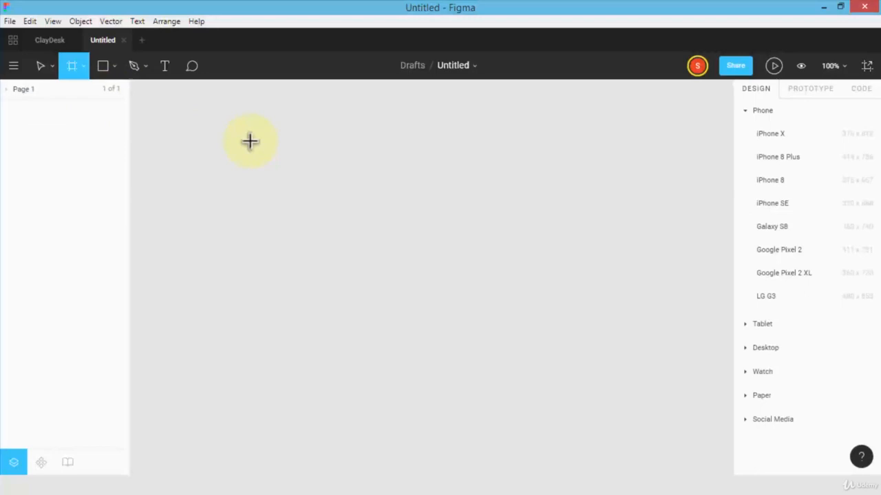
- Draw a custom frame of about 300 × 354 on the empty canvas
{"action": "left_click_drag", "start_coordinate": [251, 140], "coordinate": [475, 342]}
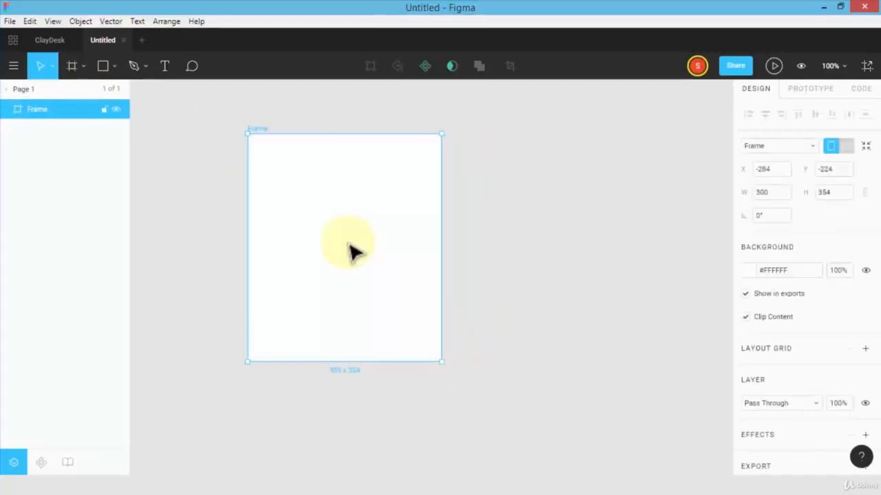
{"action": "mouse_move", "coordinate": [344, 214]}
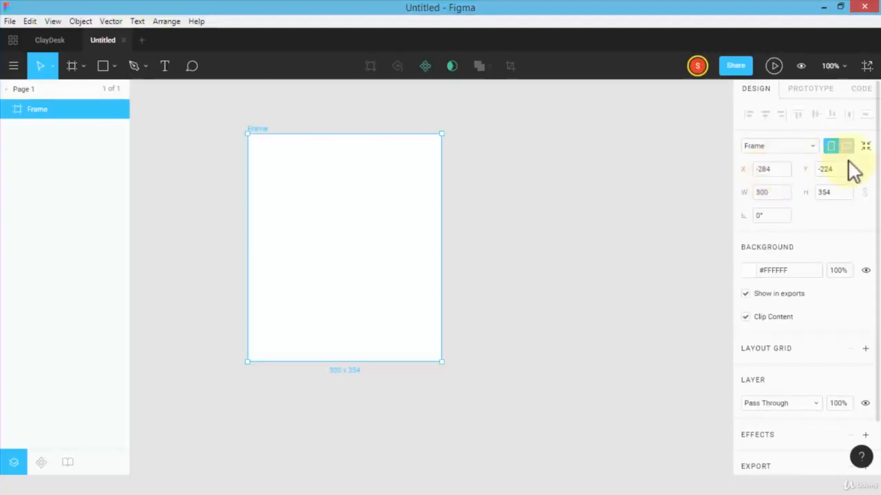
{"action": "mouse_move", "coordinate": [770, 214]}
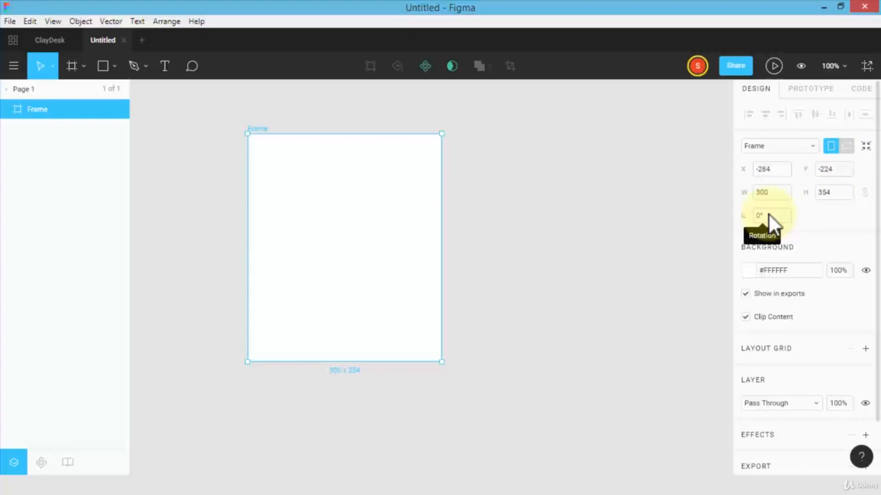
{"action": "mouse_move", "coordinate": [375, 234]}
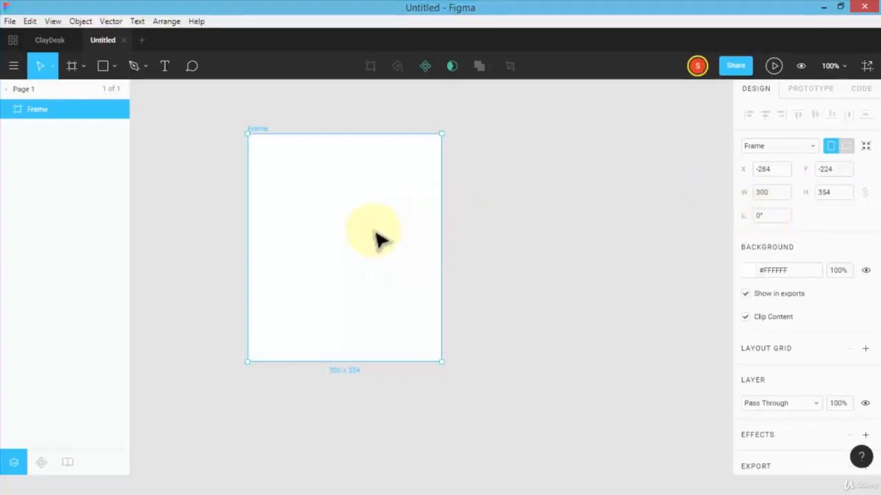
{"action": "left_click_drag", "start_coordinate": [375, 231], "coordinate": [425, 247]}
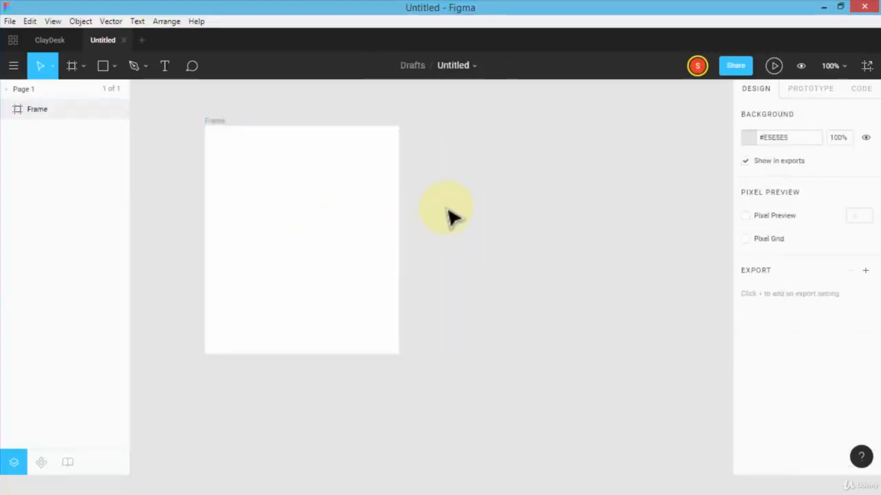
{"action": "left_click", "coordinate": [84, 66]}
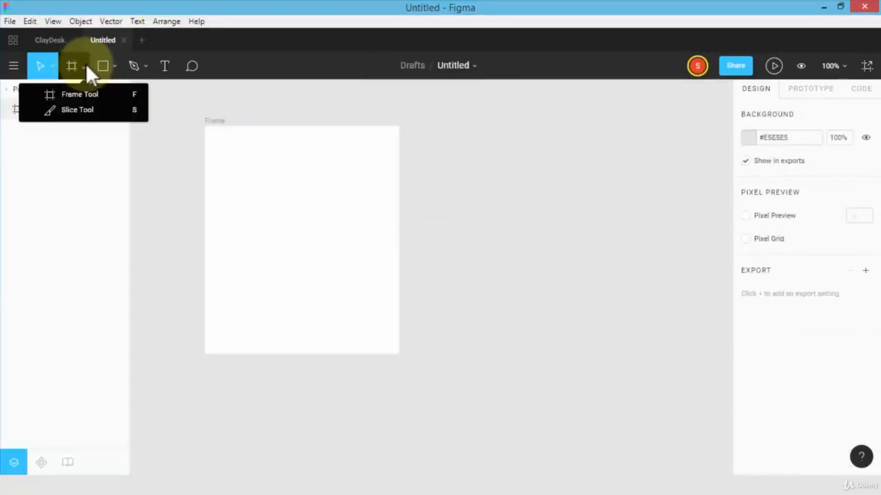
- Browse the Phone and Watch presets and add a 375 × 812 iPhone X frame beside the custom Frame
{"action": "left_click", "coordinate": [72, 66]}
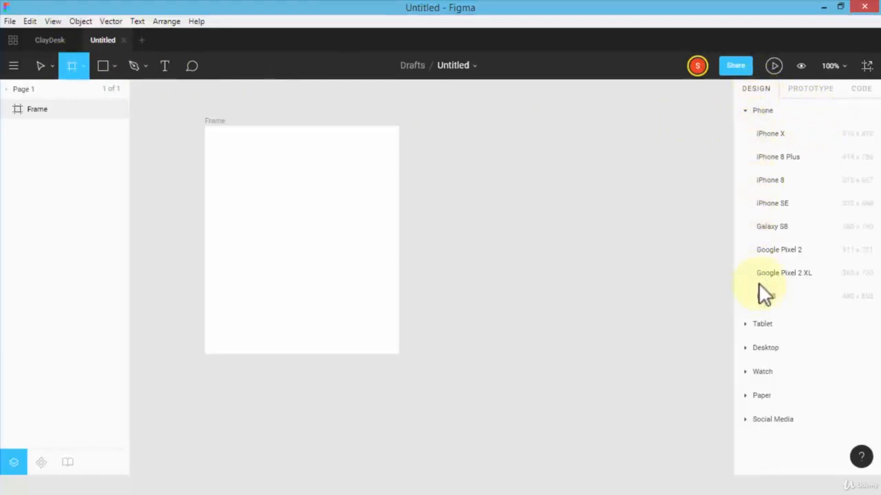
{"action": "mouse_move", "coordinate": [770, 134]}
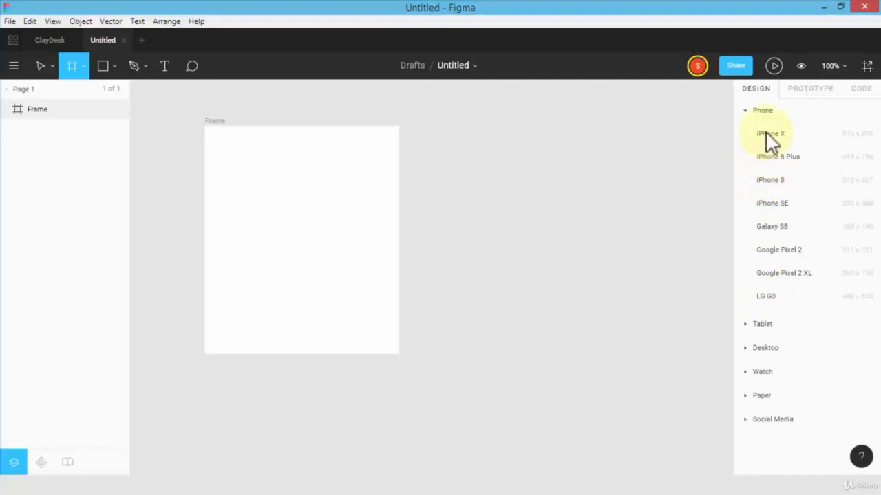
{"action": "mouse_move", "coordinate": [774, 172]}
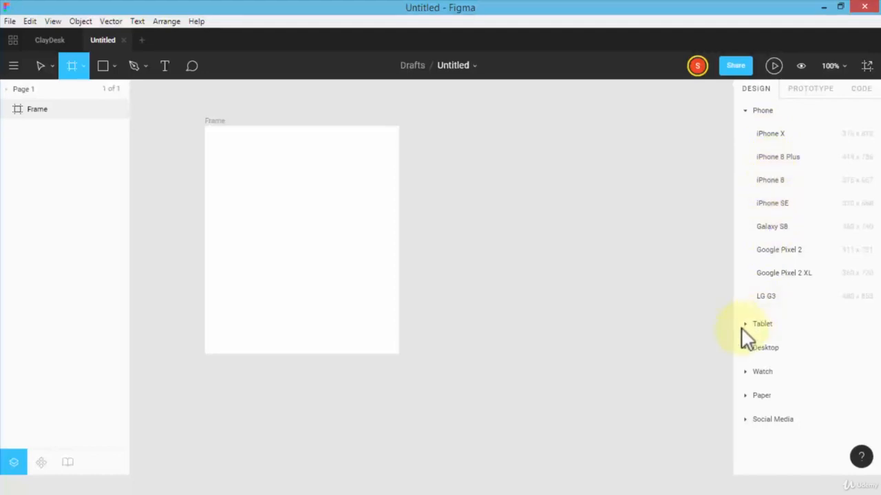
{"action": "left_click", "coordinate": [763, 323]}
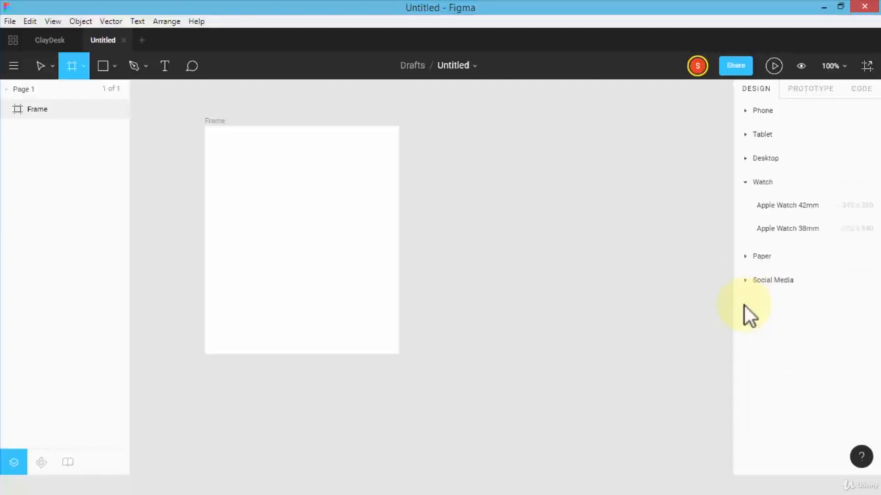
{"action": "mouse_move", "coordinate": [765, 231]}
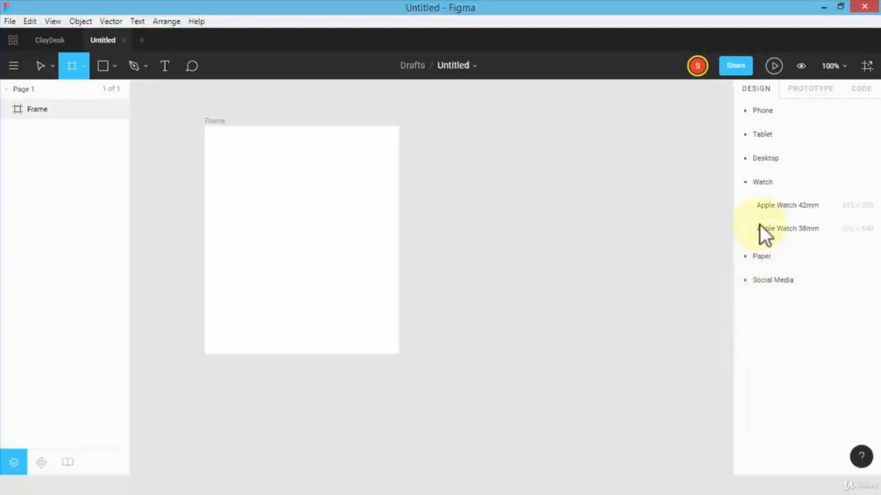
{"action": "mouse_move", "coordinate": [768, 220]}
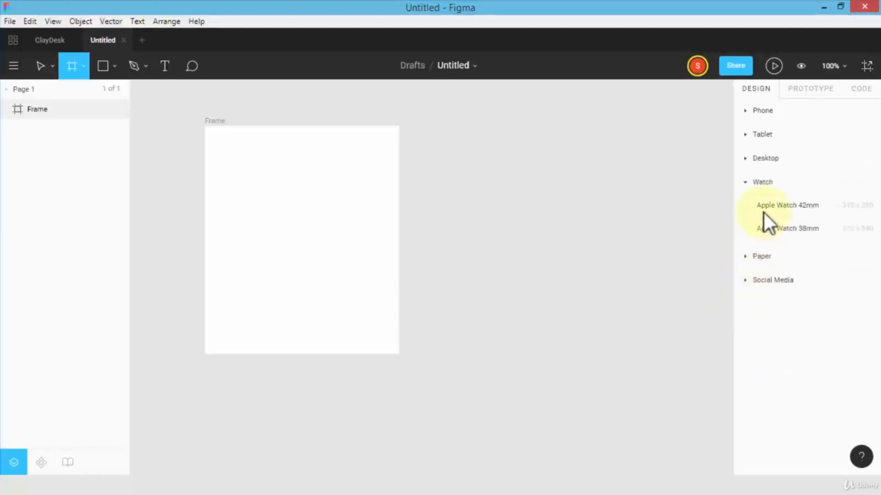
{"action": "mouse_move", "coordinate": [795, 228]}
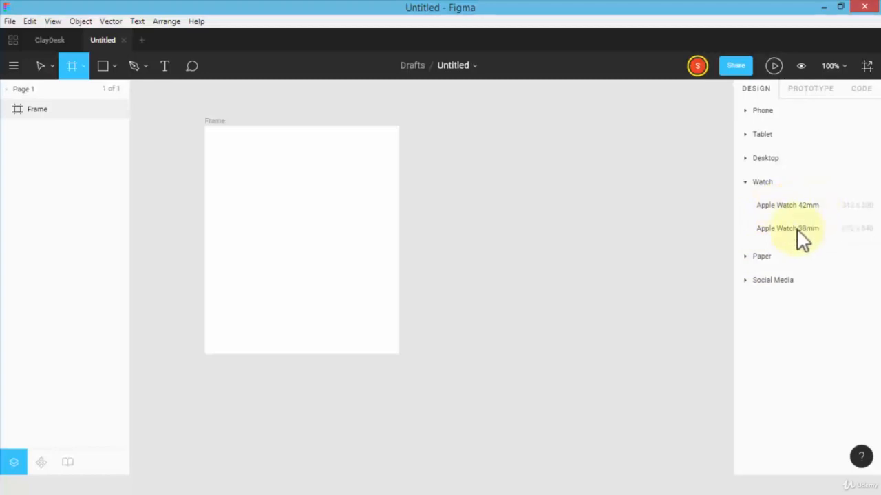
{"action": "mouse_move", "coordinate": [805, 237]}
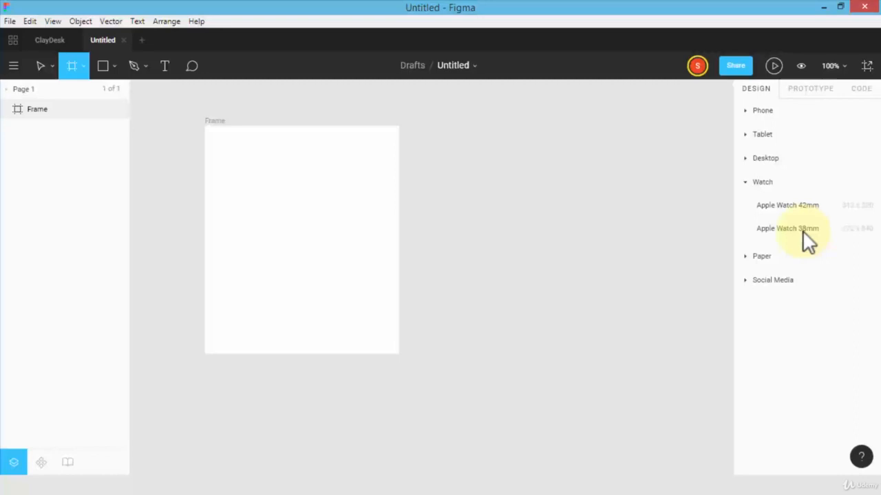
{"action": "mouse_move", "coordinate": [805, 229]}
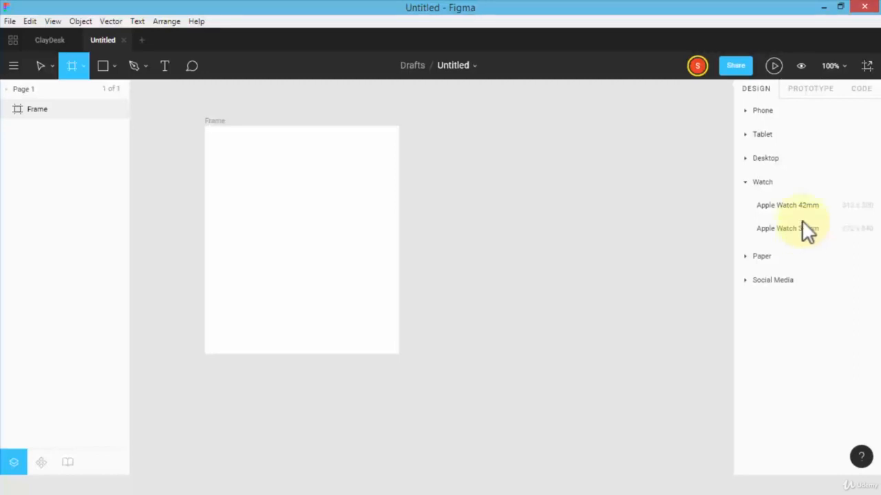
{"action": "mouse_move", "coordinate": [776, 200]}
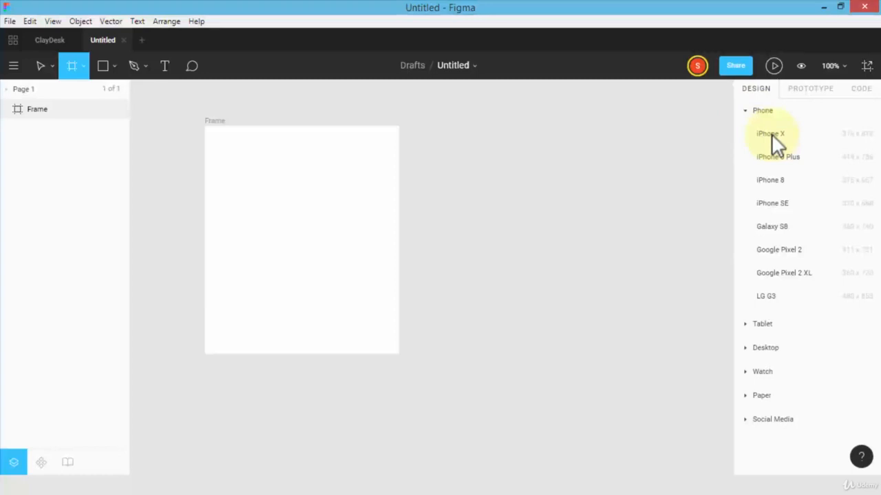
{"action": "left_click", "coordinate": [771, 133]}
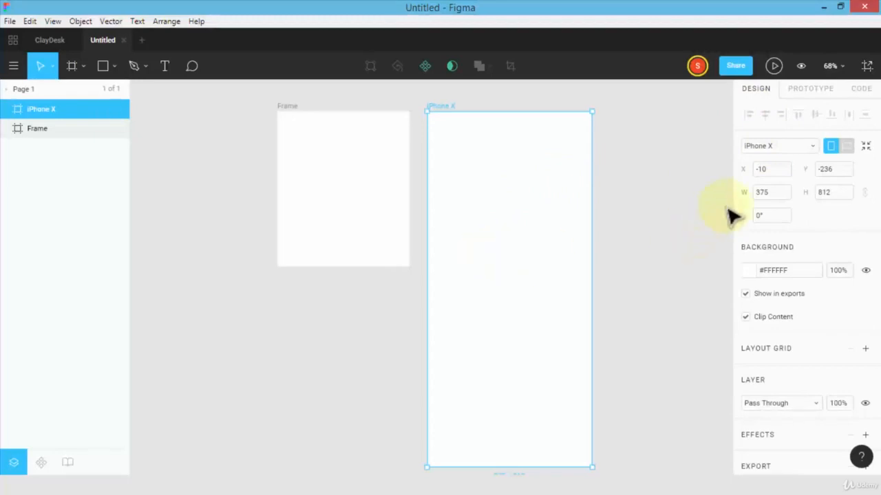
{"action": "mouse_move", "coordinate": [647, 217]}
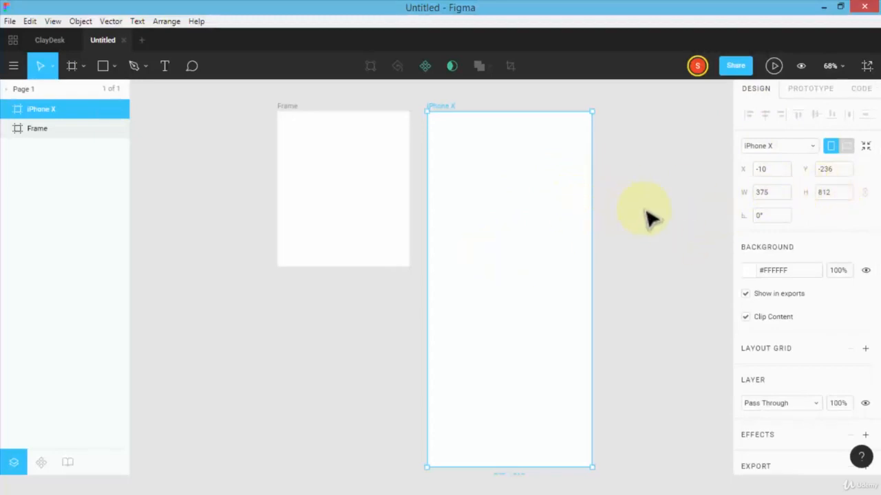
{"action": "mouse_move", "coordinate": [635, 220]}
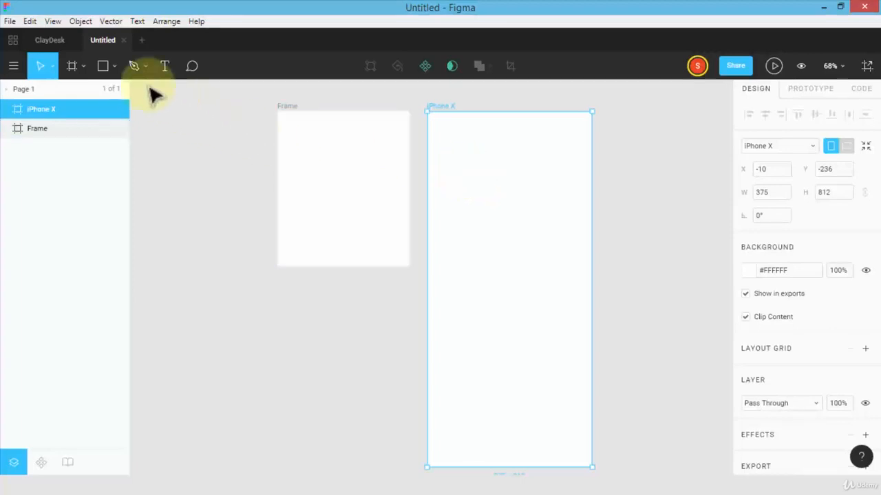
- Choose Bookkeeping_98XSmall.jpg from disk as the image to place
{"action": "left_click", "coordinate": [113, 66]}
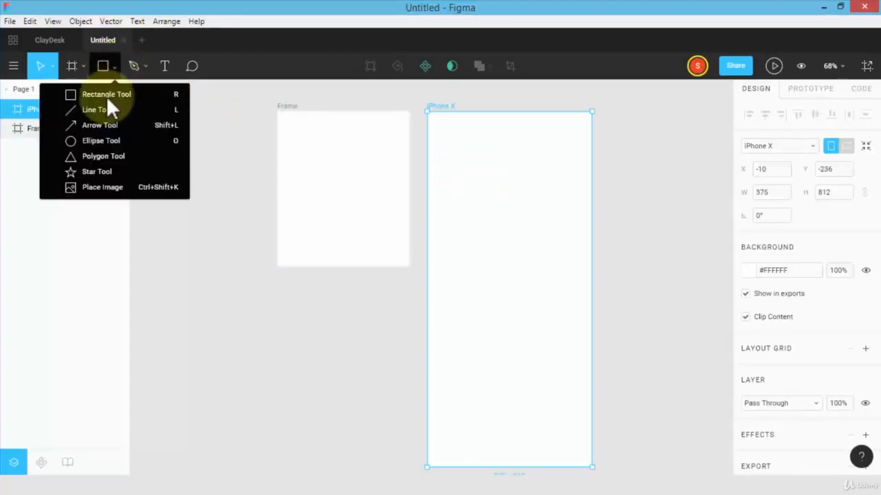
{"action": "mouse_move", "coordinate": [103, 187]}
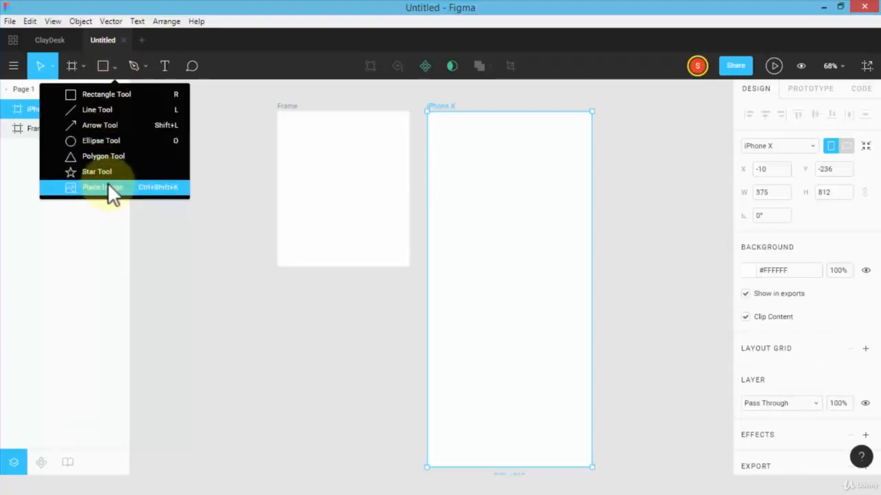
{"action": "left_click", "coordinate": [101, 188]}
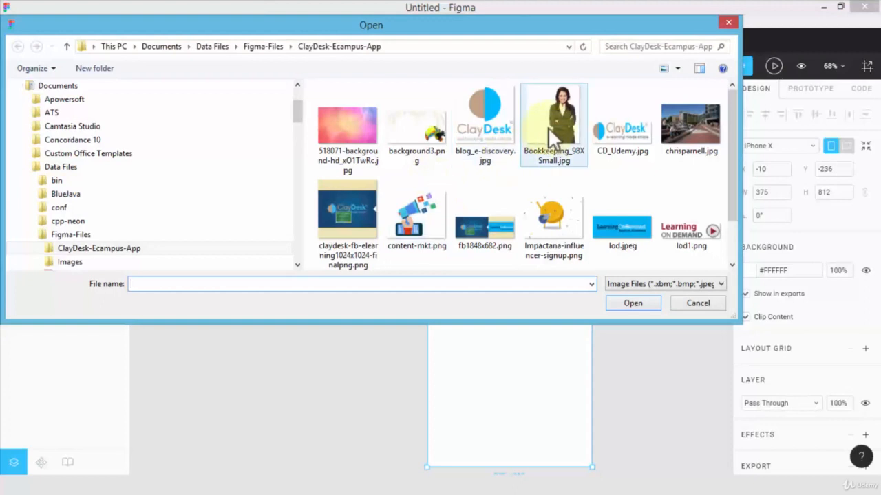
{"action": "left_click", "coordinate": [553, 113]}
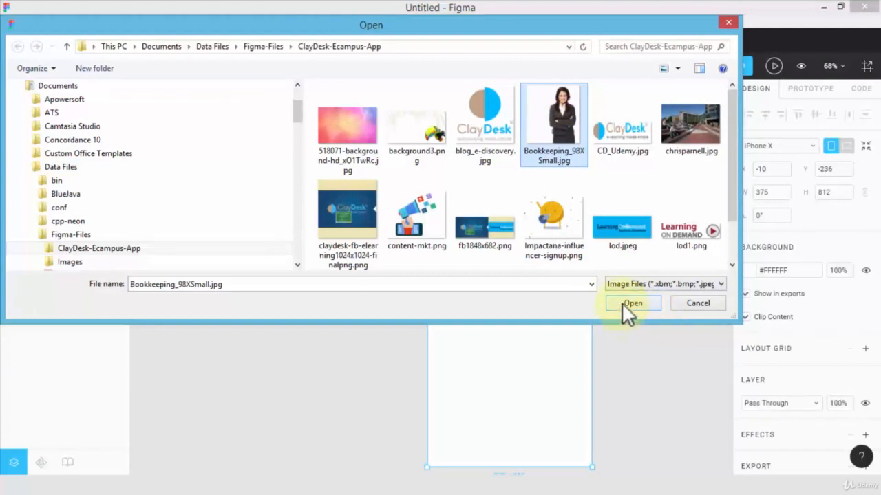
{"action": "left_click", "coordinate": [631, 304]}
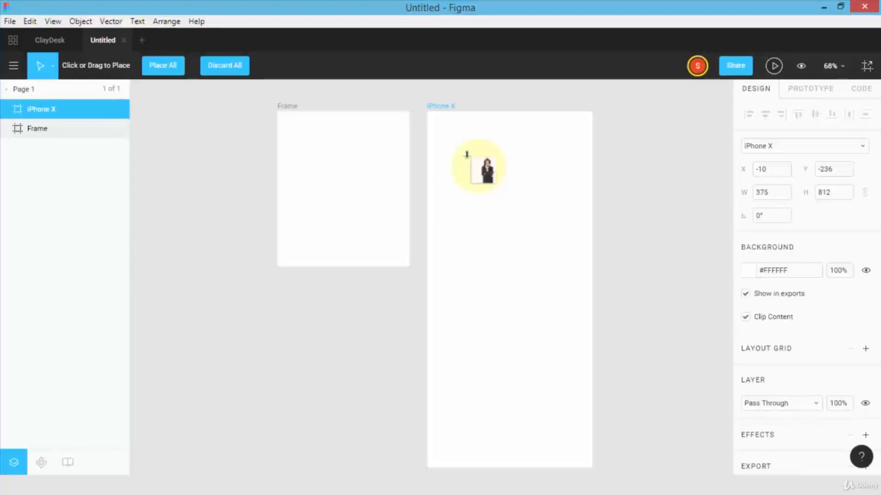
- Place the businesswoman photo inside the iPhone X frame and nudge it to the top
{"action": "left_click", "coordinate": [163, 66]}
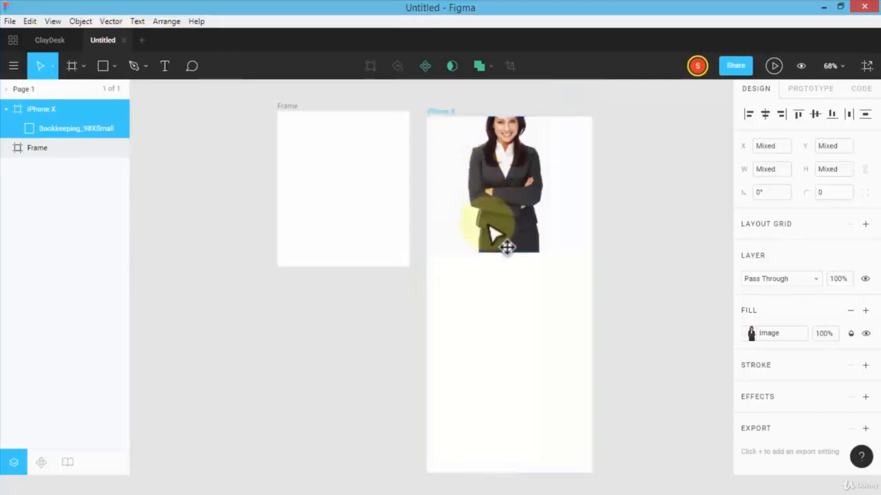
{"action": "left_click_drag", "start_coordinate": [508, 248], "coordinate": [522, 209]}
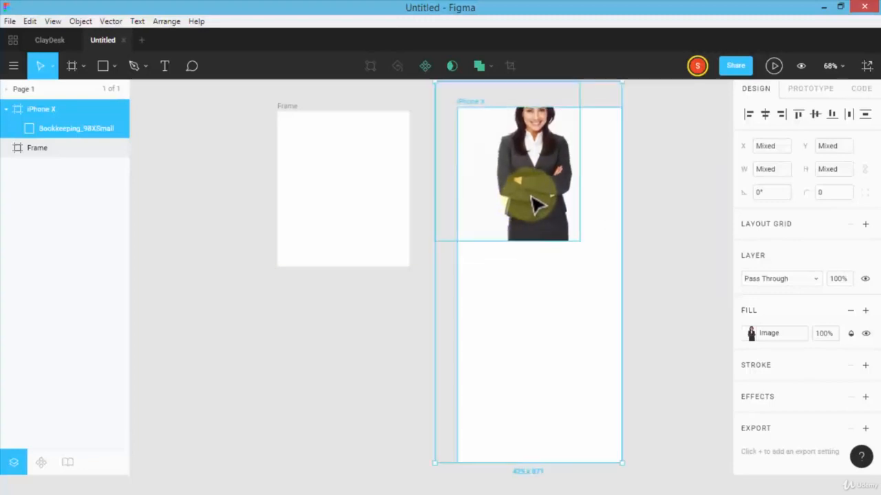
{"action": "left_click", "coordinate": [751, 333]}
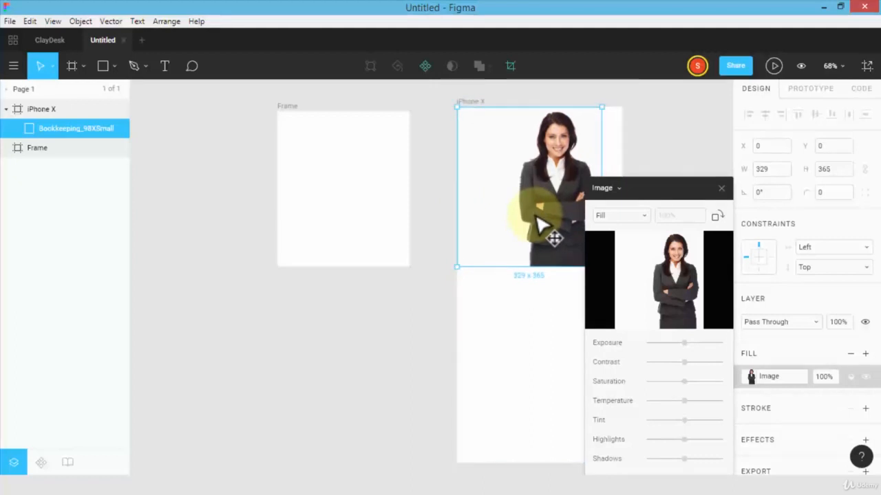
{"action": "mouse_move", "coordinate": [511, 221]}
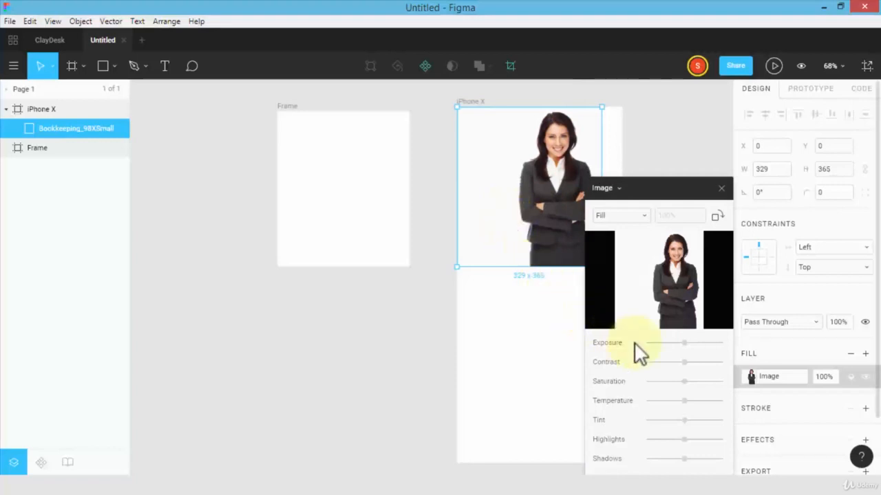
{"action": "mouse_move", "coordinate": [636, 351]}
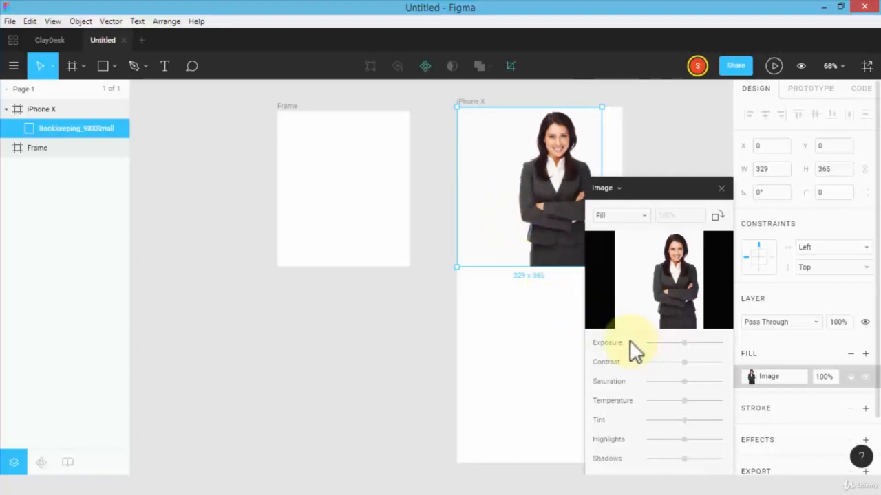
{"action": "mouse_move", "coordinate": [630, 399]}
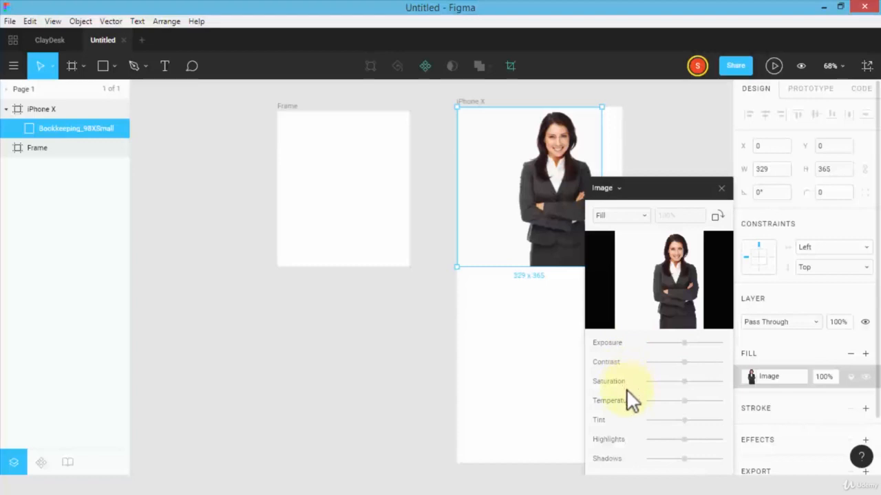
{"action": "mouse_move", "coordinate": [671, 382]}
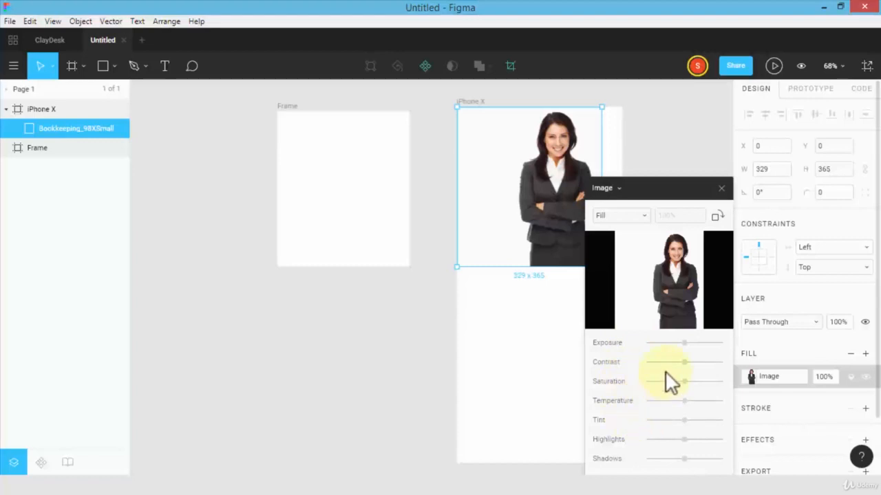
{"action": "mouse_move", "coordinate": [671, 364]}
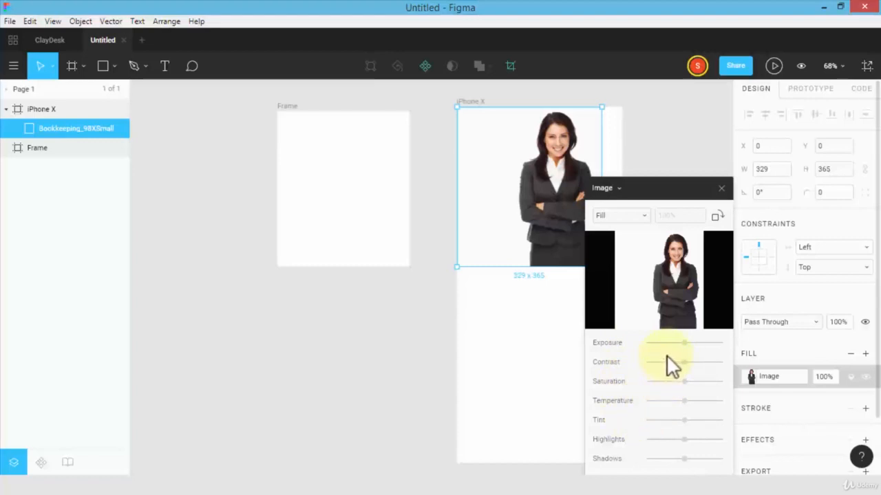
{"action": "mouse_move", "coordinate": [516, 258]}
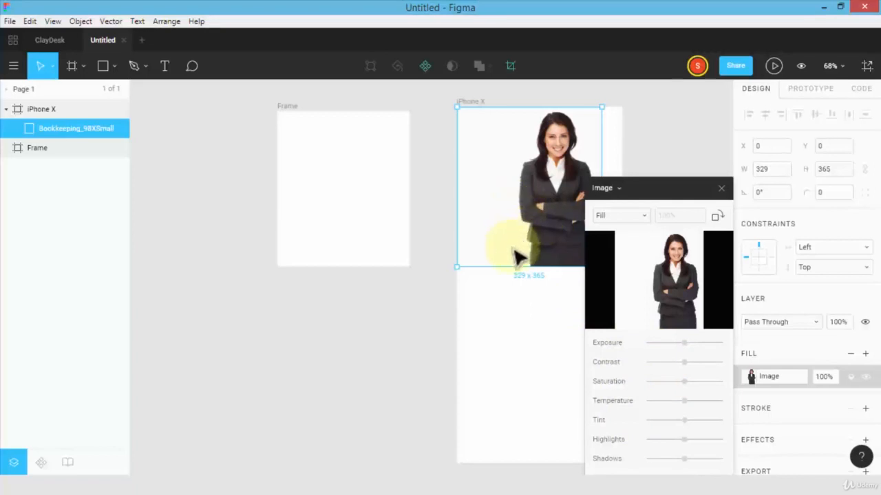
{"action": "mouse_move", "coordinate": [492, 316]}
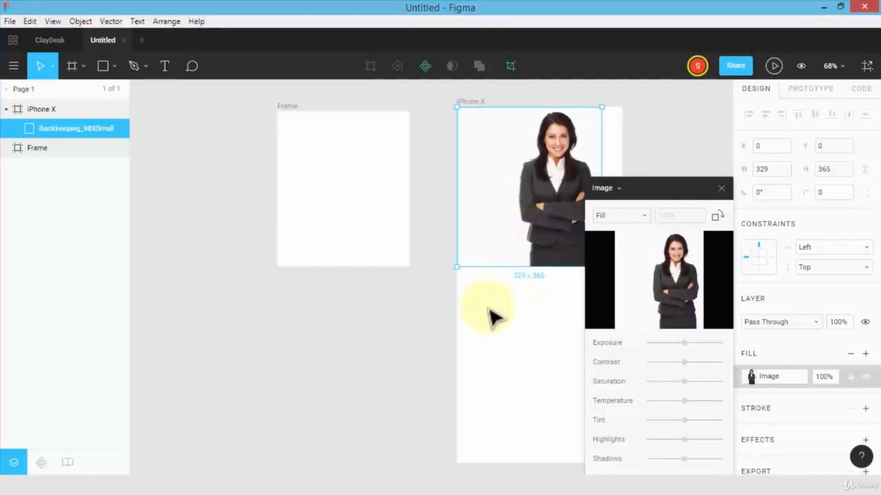
{"action": "mouse_move", "coordinate": [498, 247]}
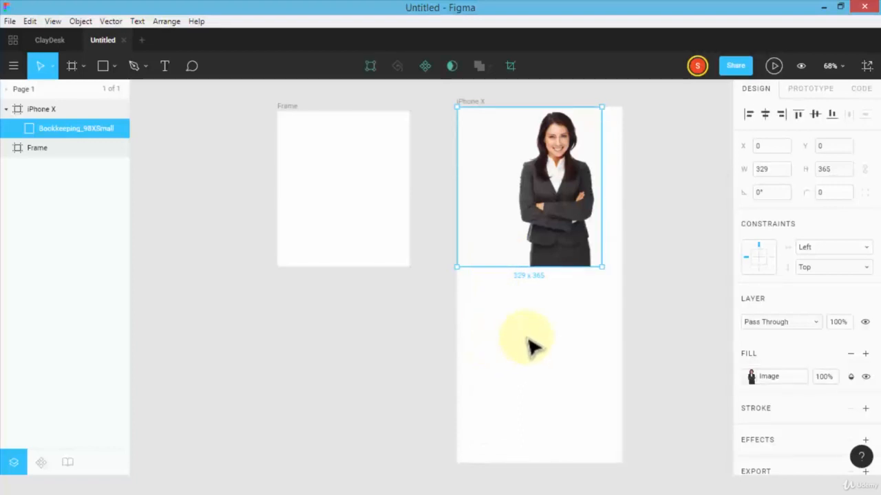
- Drag the businesswoman photo to reposition it within the iPhone X frame
{"action": "left_click_drag", "start_coordinate": [526, 337], "coordinate": [495, 179]}
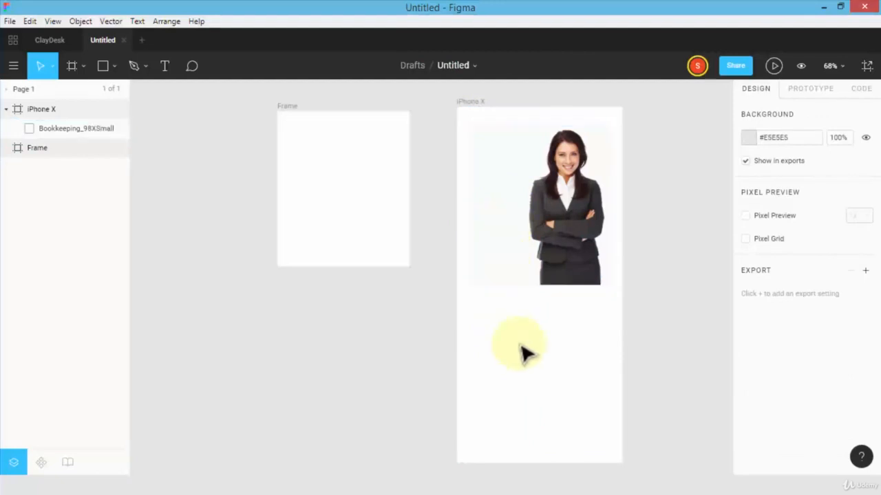
{"action": "mouse_move", "coordinate": [484, 124]}
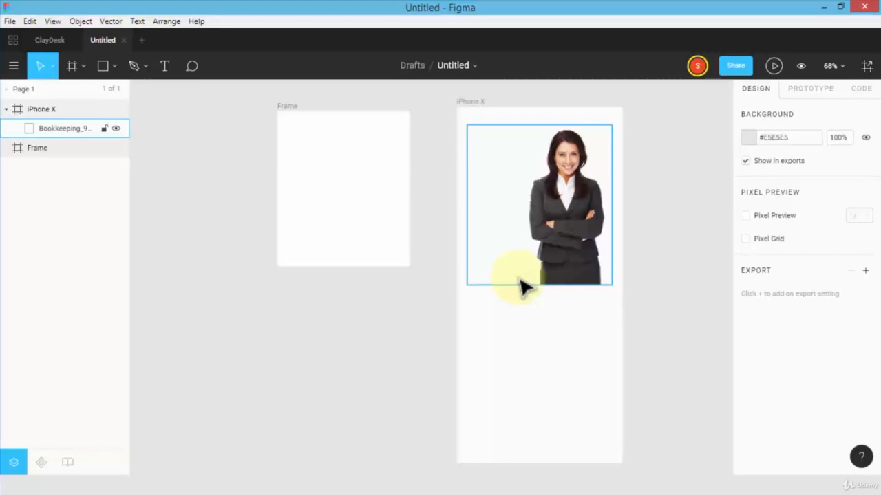
{"action": "mouse_move", "coordinate": [516, 264]}
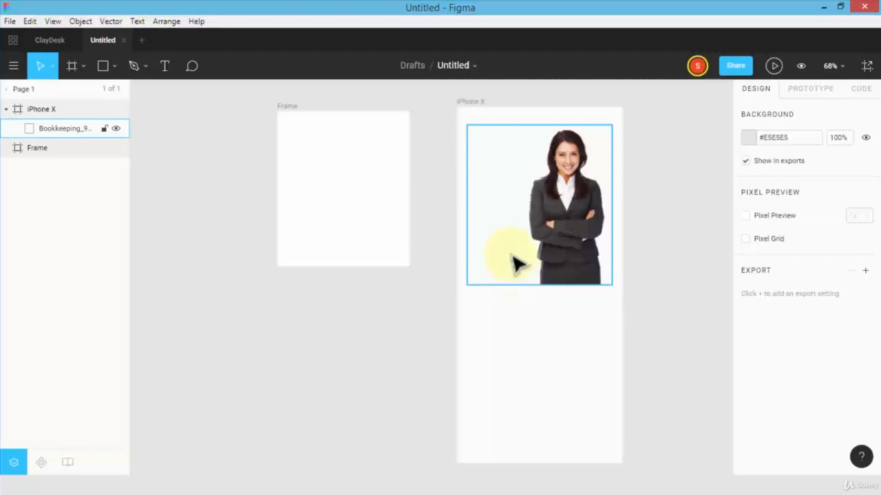
{"action": "mouse_move", "coordinate": [503, 250]}
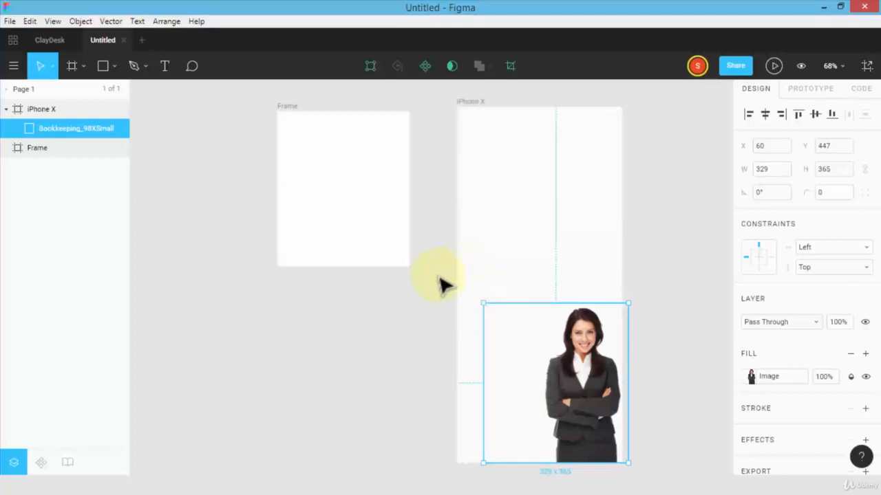
- Select the small Frame and place the cartoon character image inside it
{"action": "left_click", "coordinate": [475, 277]}
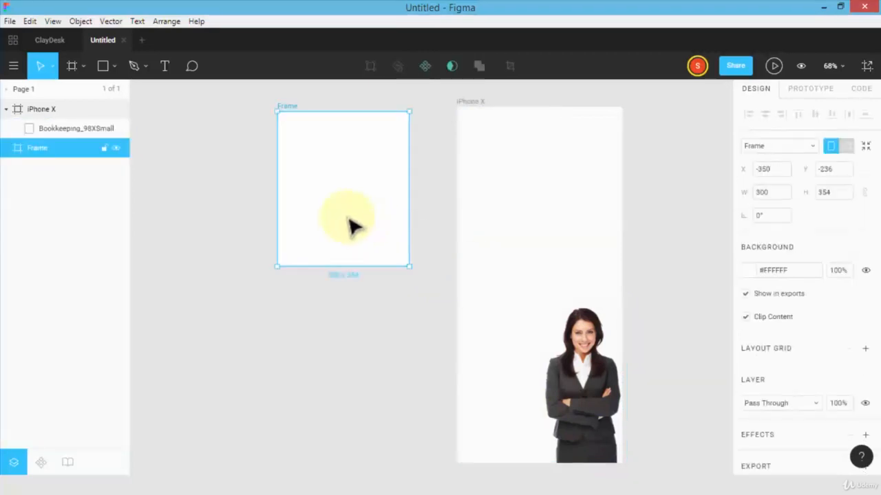
{"action": "left_click", "coordinate": [133, 66]}
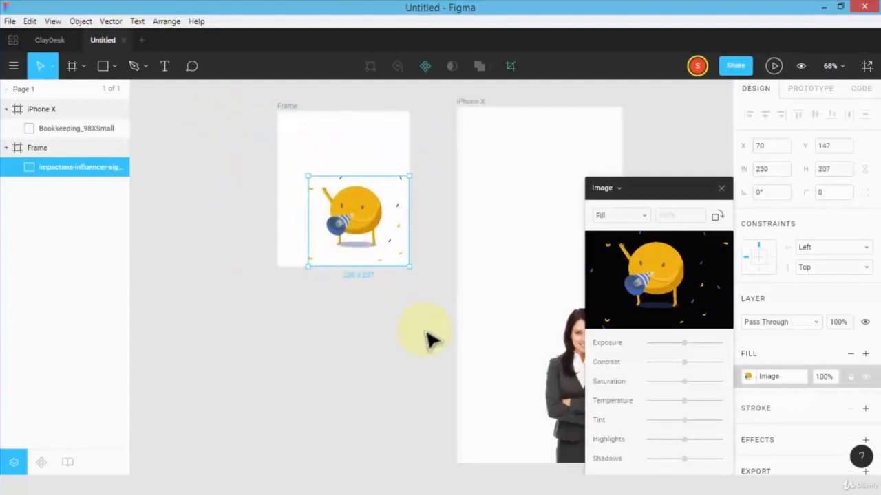
{"action": "mouse_move", "coordinate": [509, 196]}
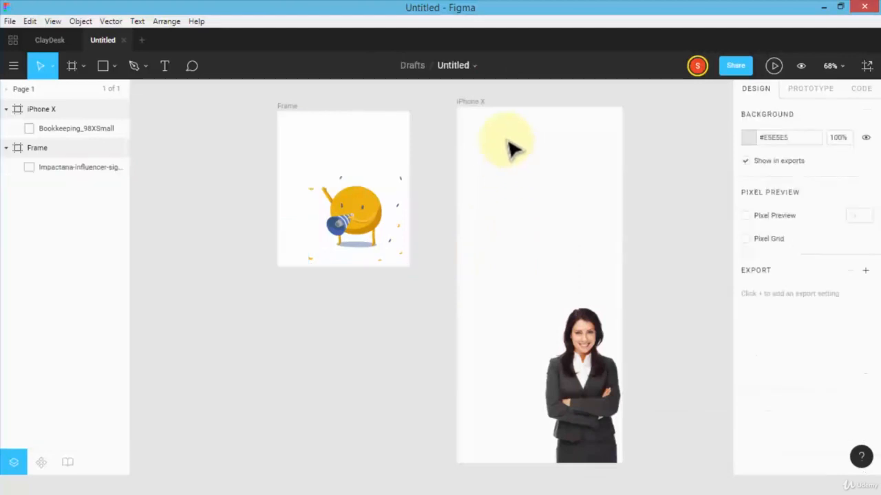
{"action": "mouse_move", "coordinate": [647, 158]}
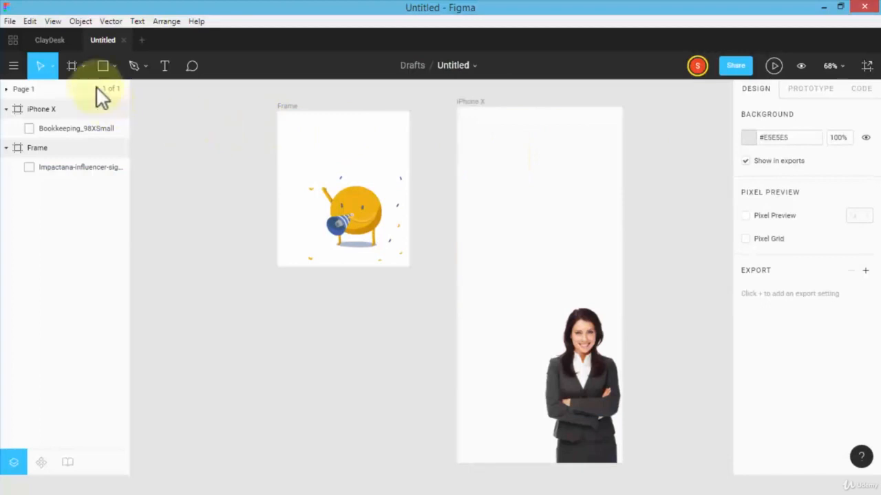
- Switch from the Frame tool to the Slice tool
{"action": "left_click", "coordinate": [72, 66]}
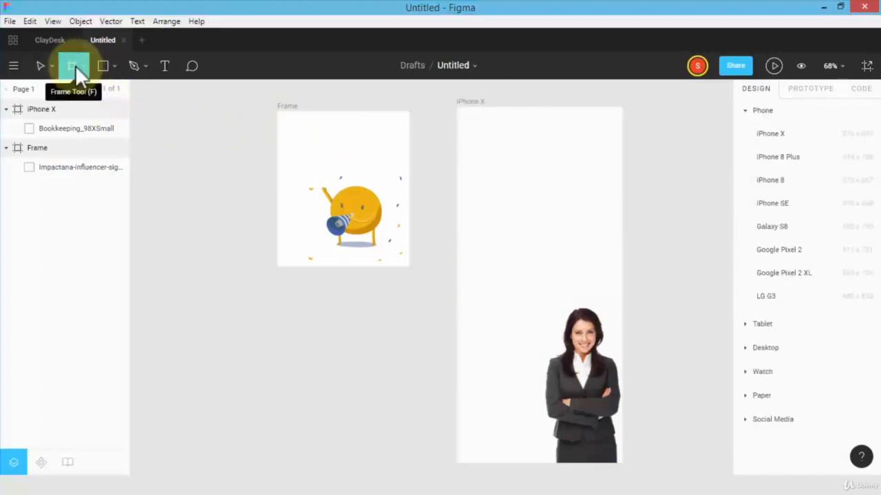
{"action": "left_click", "coordinate": [83, 66]}
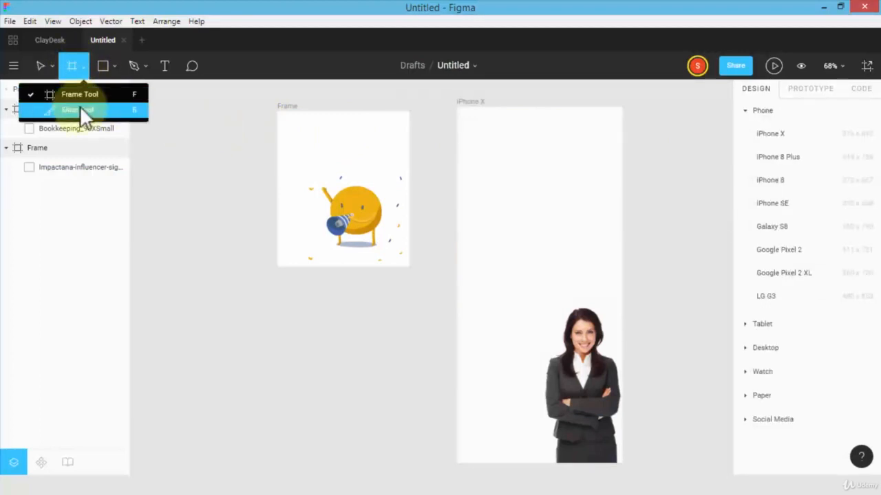
{"action": "left_click", "coordinate": [77, 110]}
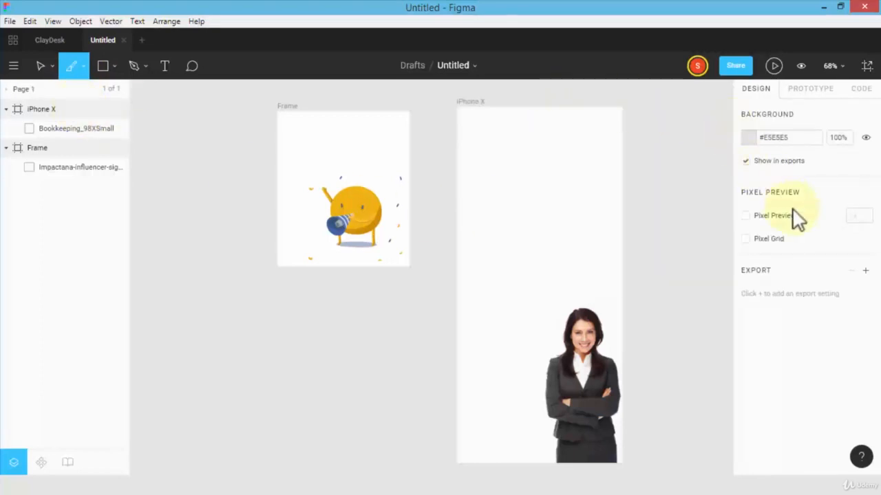
{"action": "mouse_move", "coordinate": [756, 302]}
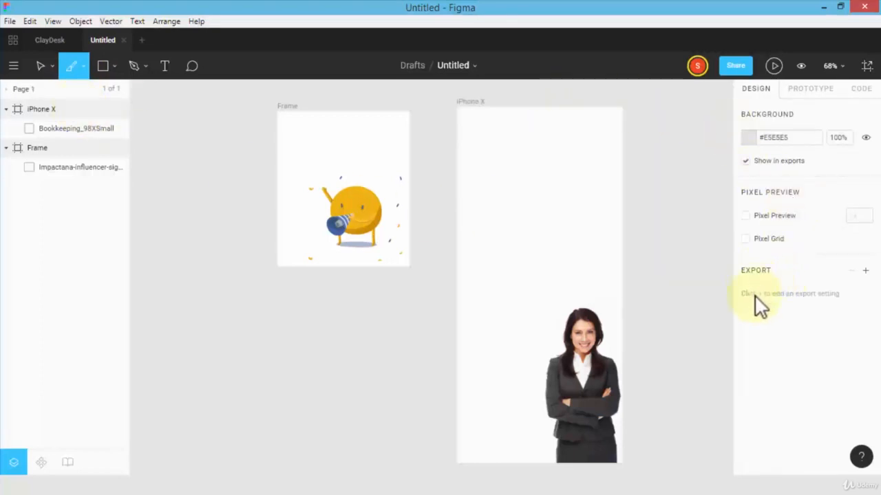
- Add a page export setting and choose PNG as its format
{"action": "left_click", "coordinate": [865, 270]}
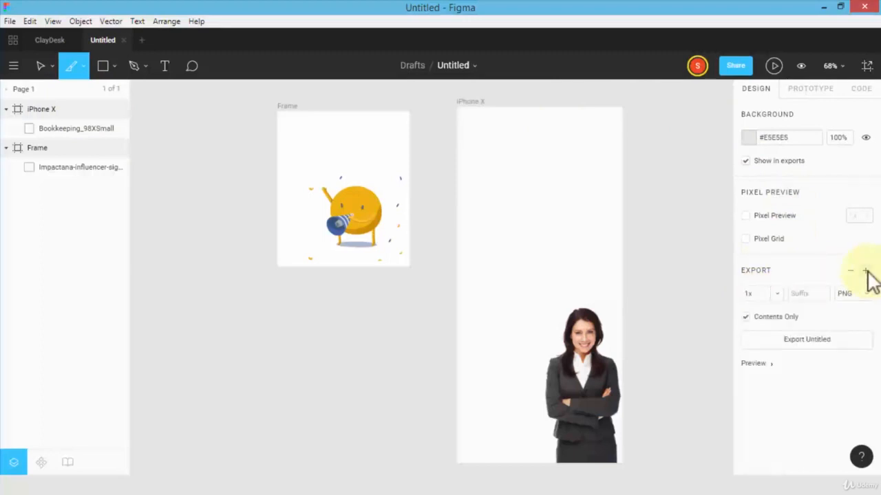
{"action": "mouse_move", "coordinate": [870, 302]}
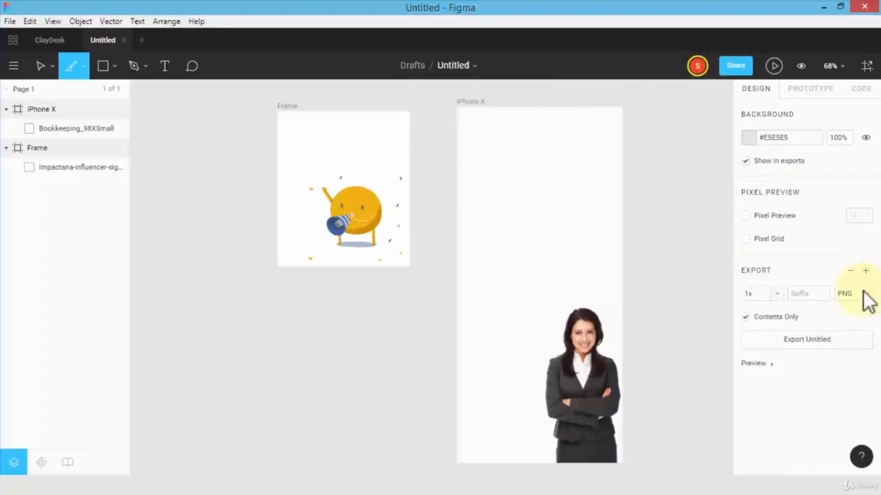
{"action": "left_click", "coordinate": [845, 293]}
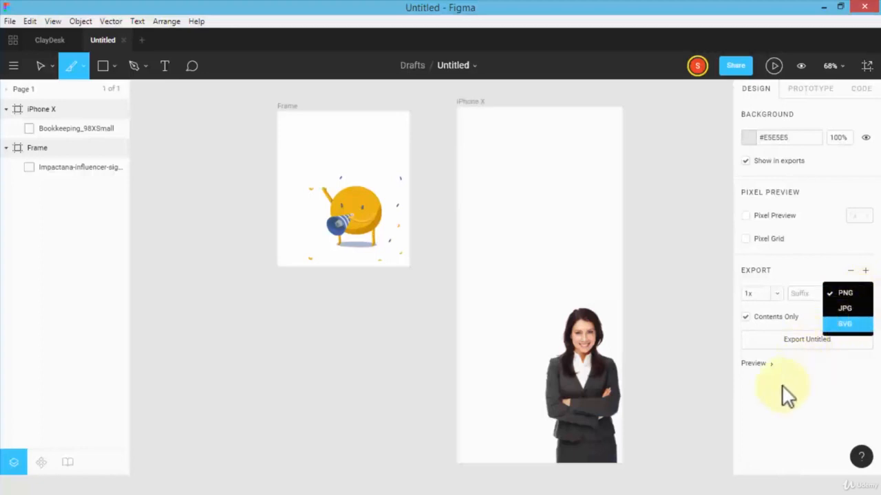
{"action": "left_click", "coordinate": [853, 294]}
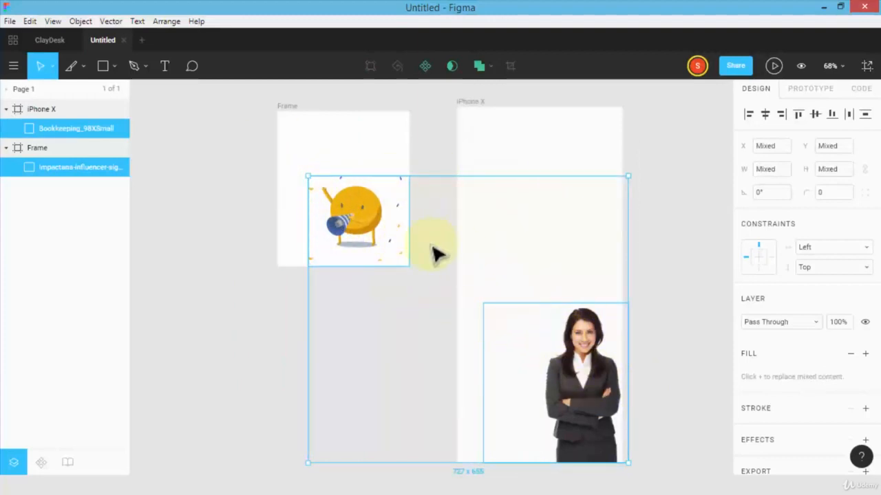
{"action": "mouse_move", "coordinate": [465, 282]}
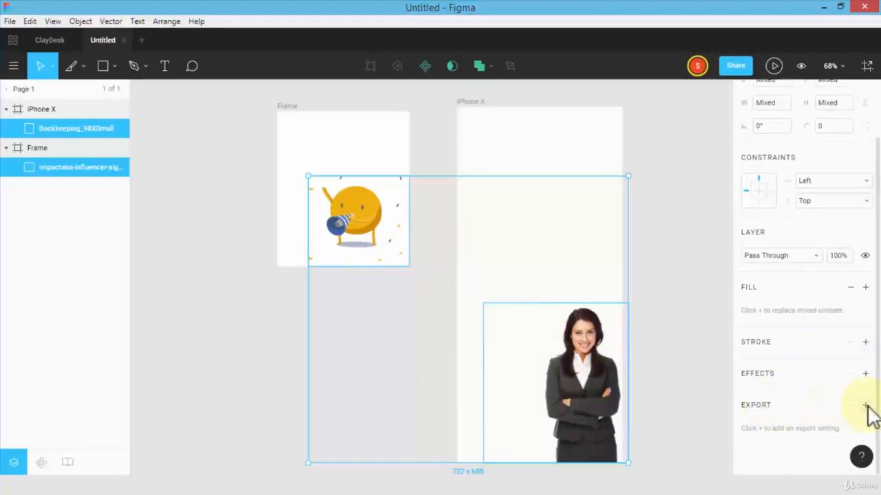
- Add a 1x PNG export setting covering both selected image layers
{"action": "left_click", "coordinate": [865, 405]}
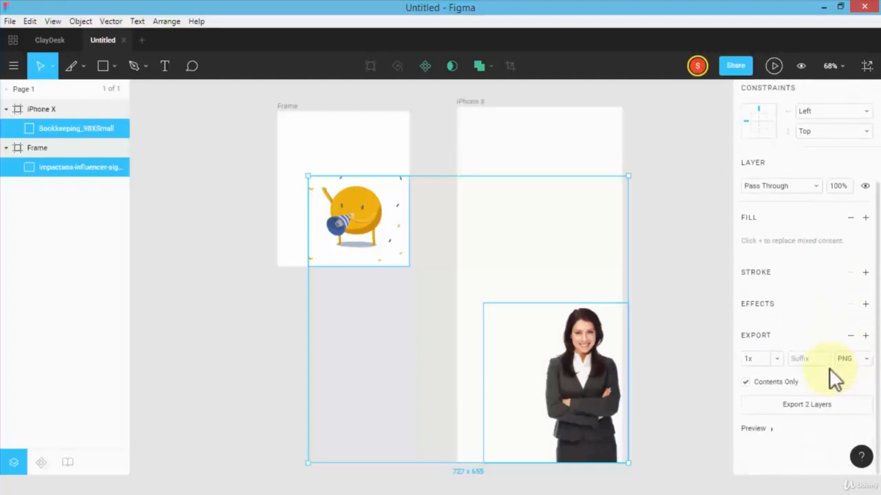